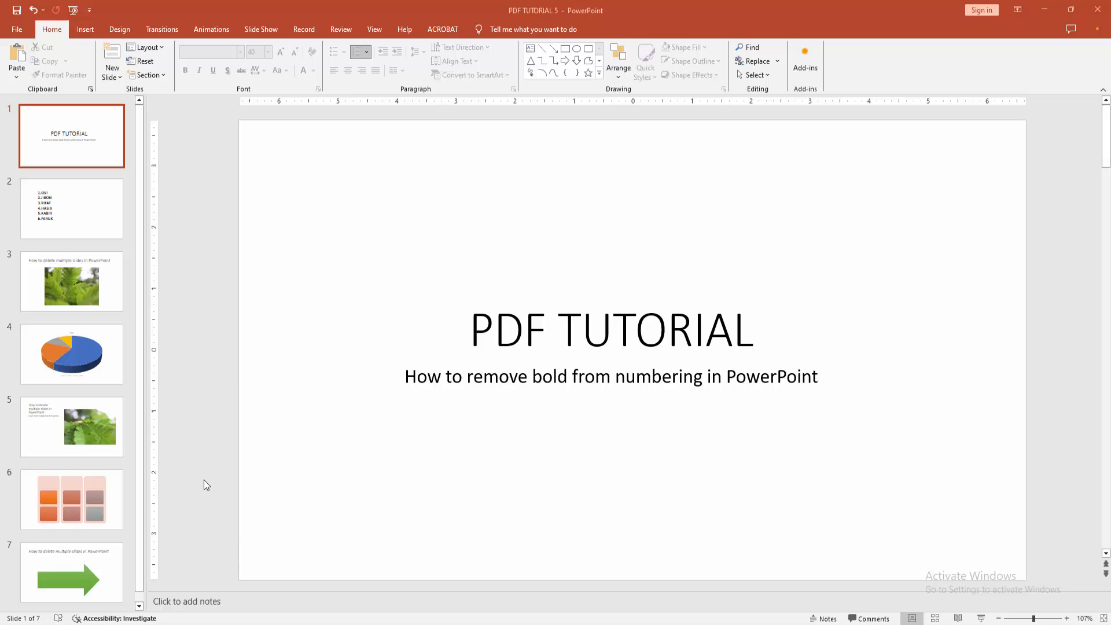
Show slide 2 with its bold numbered list of six names
left_click(72, 207)
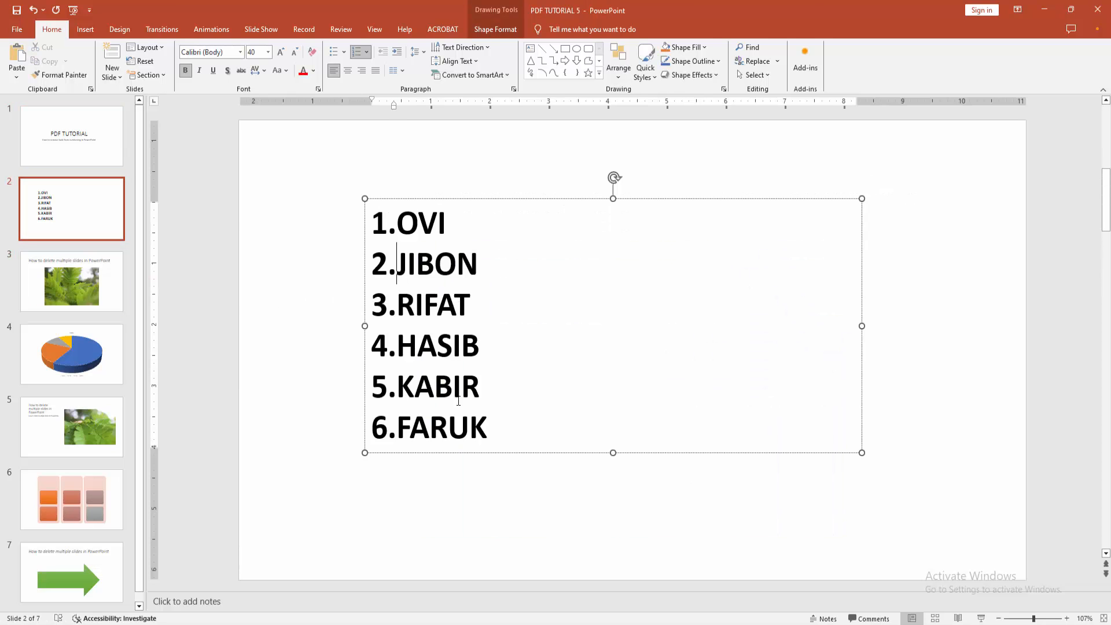
Select all six names in the list and switch them from bold to regular text
left_click(487, 427)
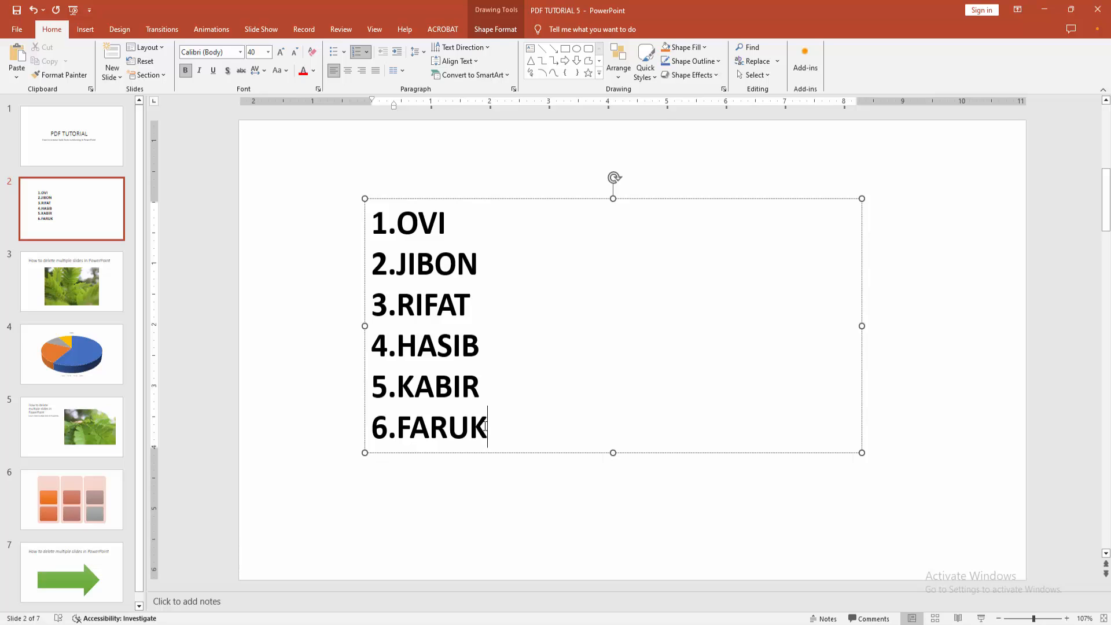
key("ctrl+a")
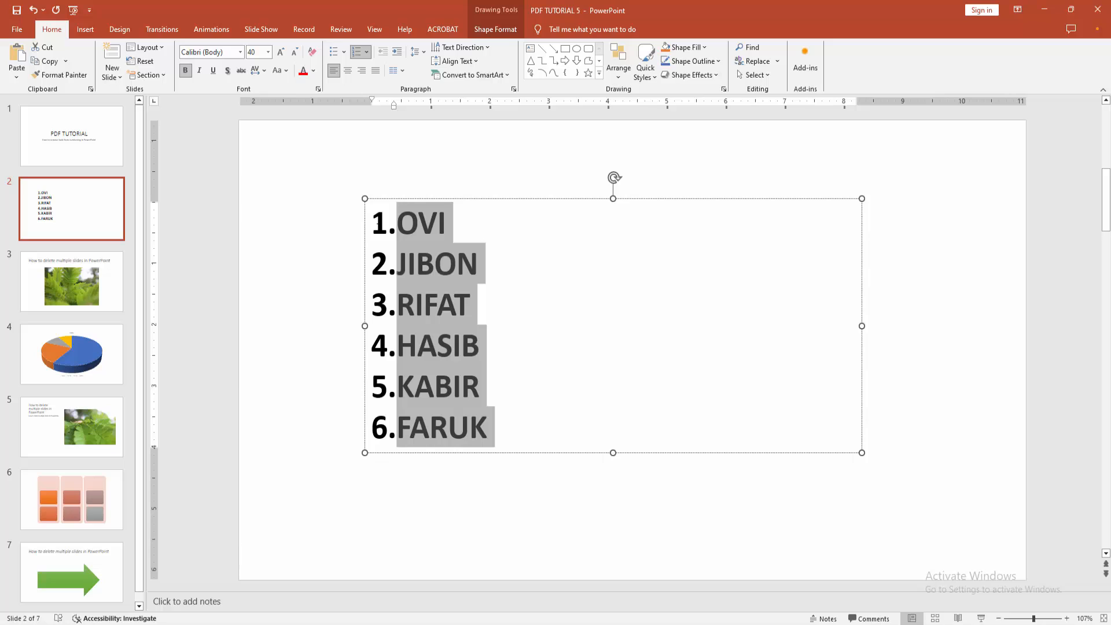
left_click(185, 71)
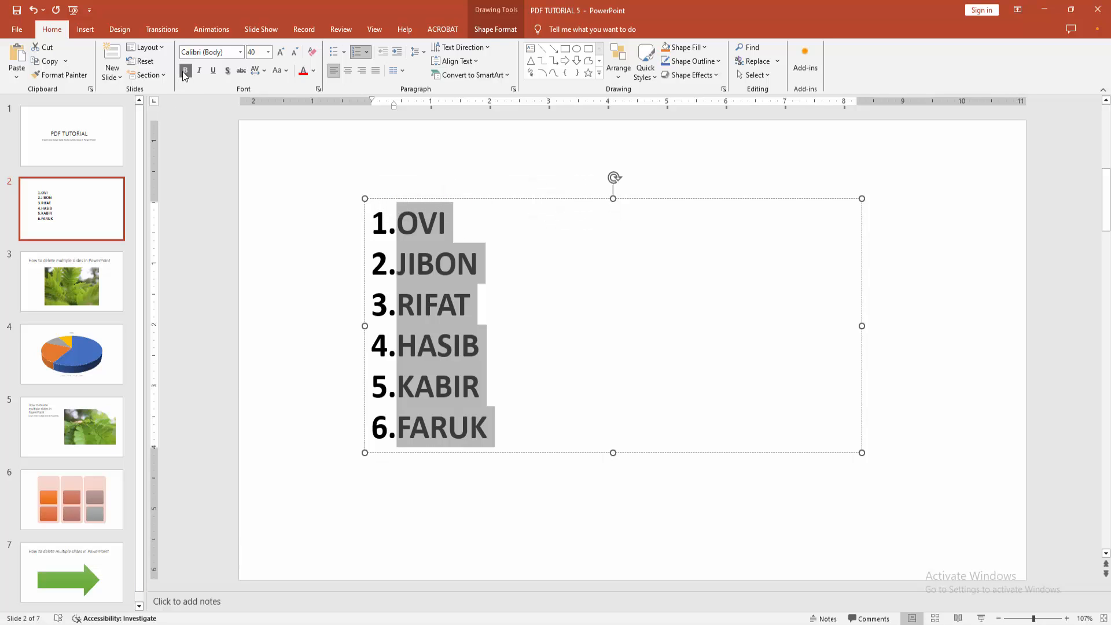
mouse_move(185, 70)
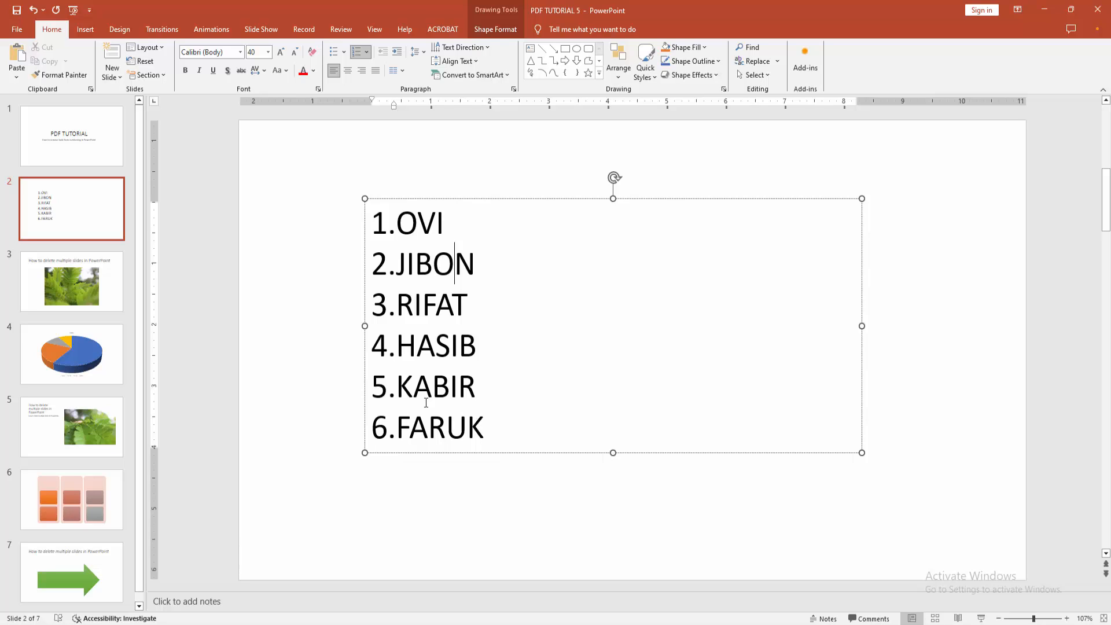
mouse_move(317, 396)
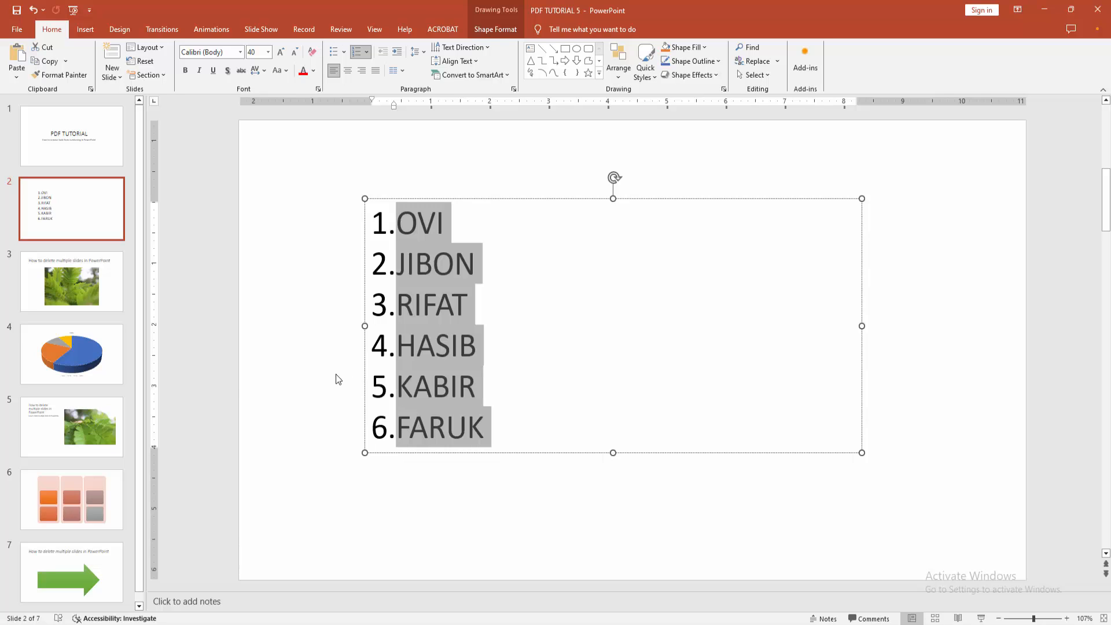
left_click(185, 71)
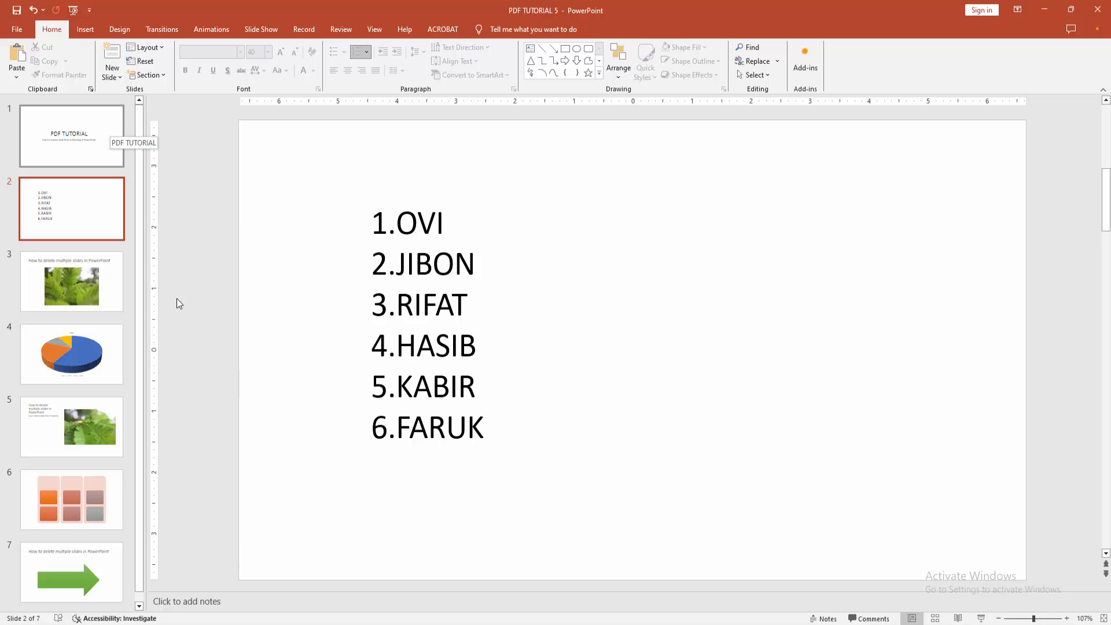
mouse_move(206, 376)
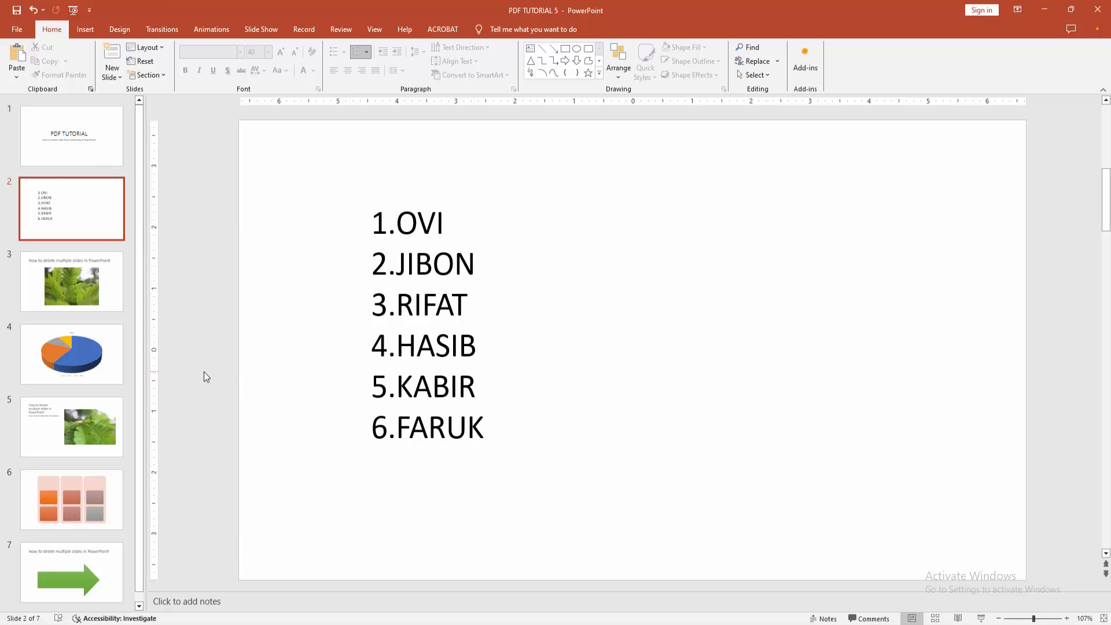